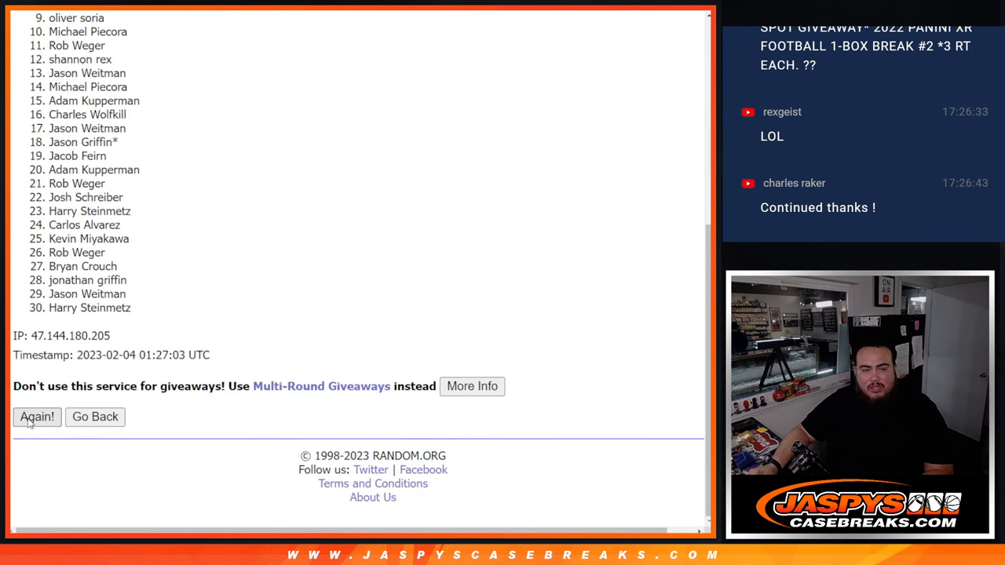
- Reshuffle the participant list once and the 30-team list three more times on RANDOM.ORG
left_click(36, 417)
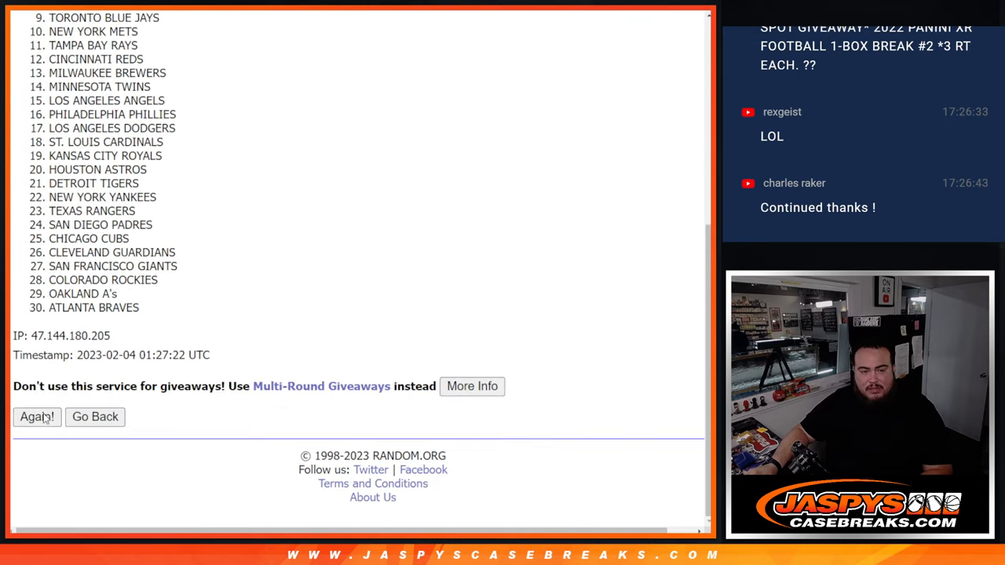
left_click(37, 417)
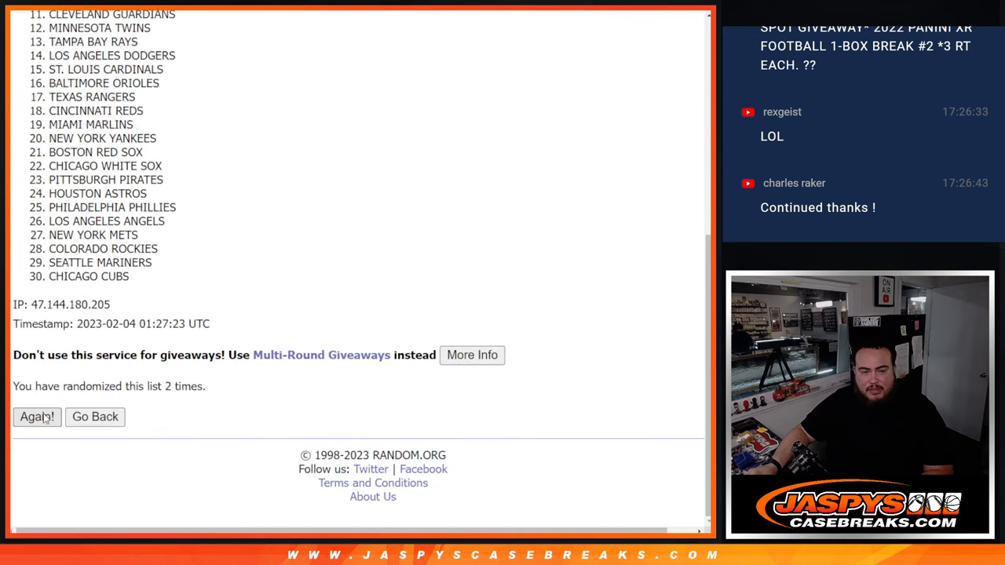
left_click(37, 417)
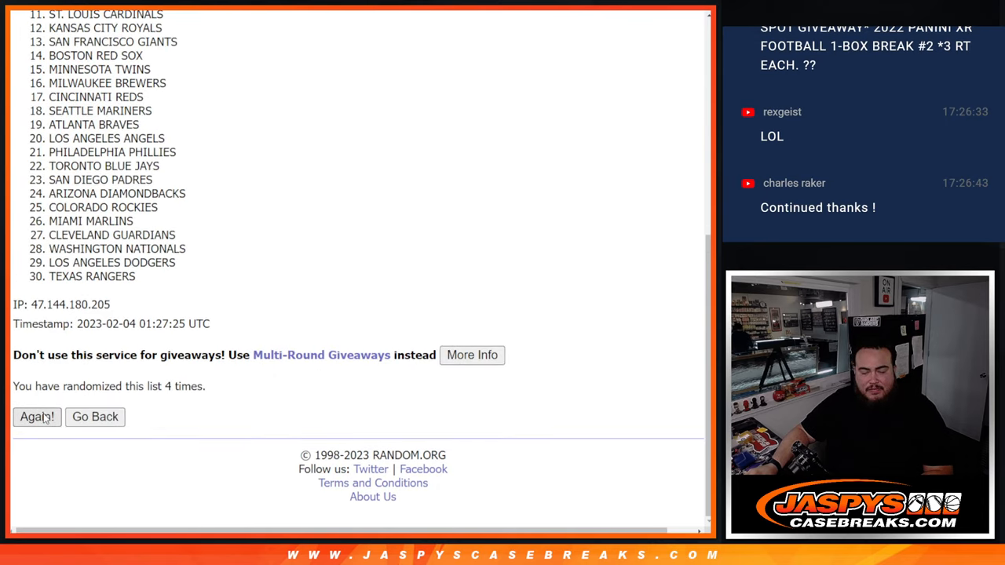
left_click(37, 417)
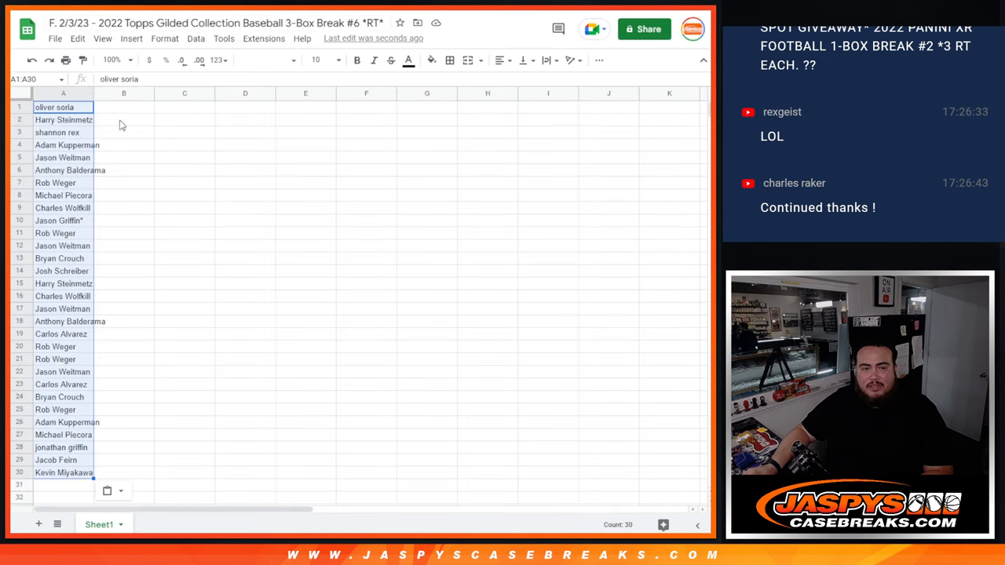
- Select the cell in column B where the shuffled team list will go
left_click(123, 108)
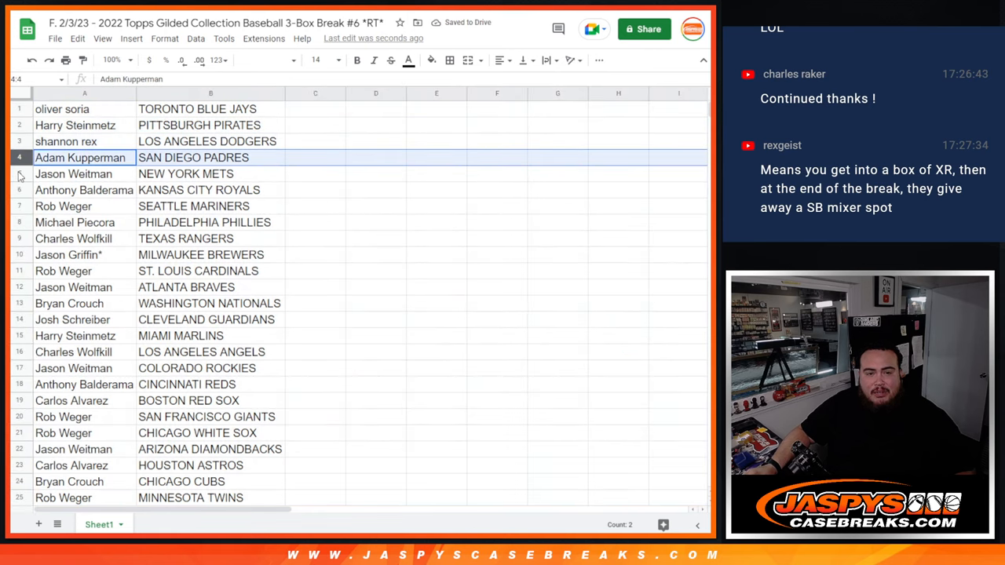
left_click(71, 206)
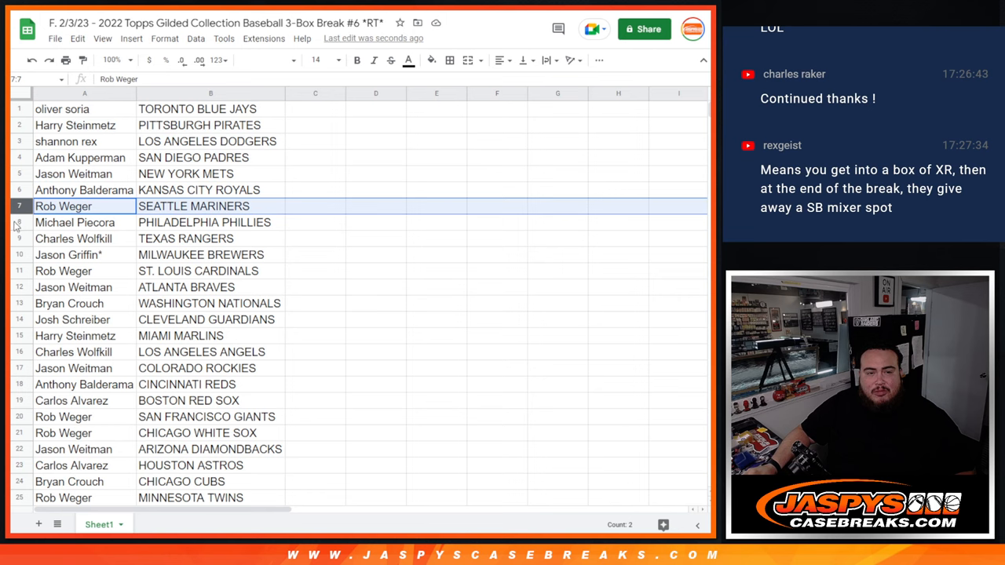
left_click(71, 238)
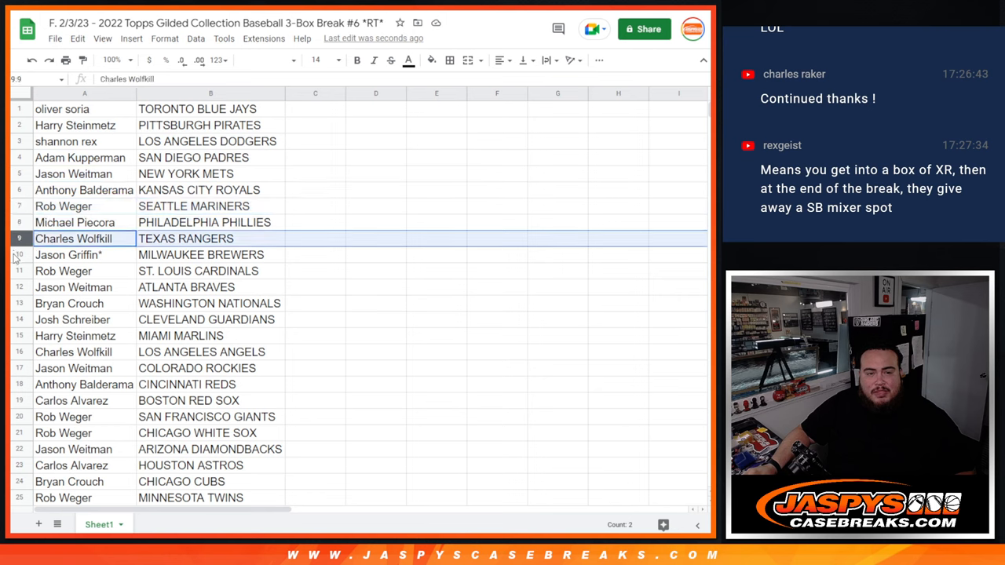
left_click(70, 254)
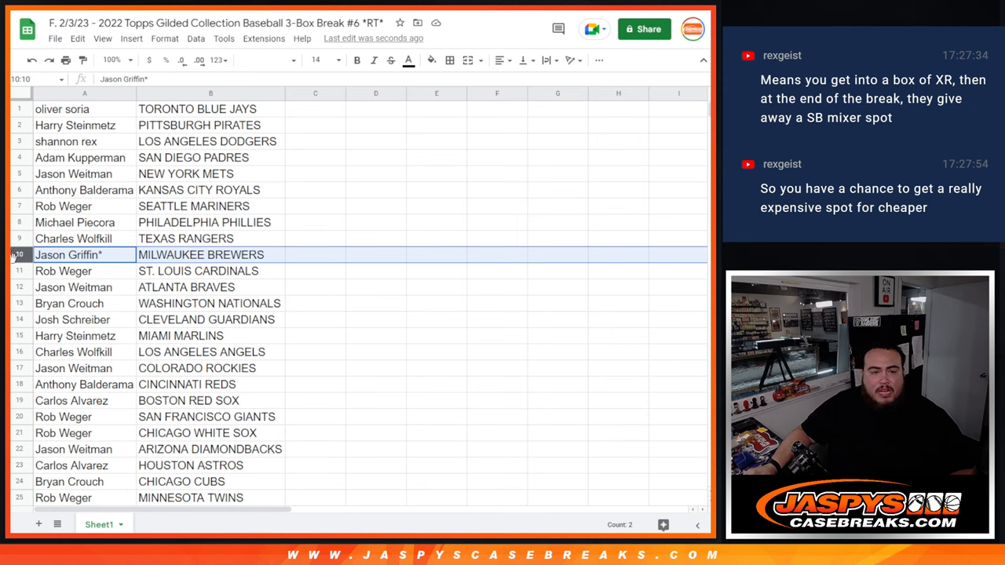
left_click(71, 271)
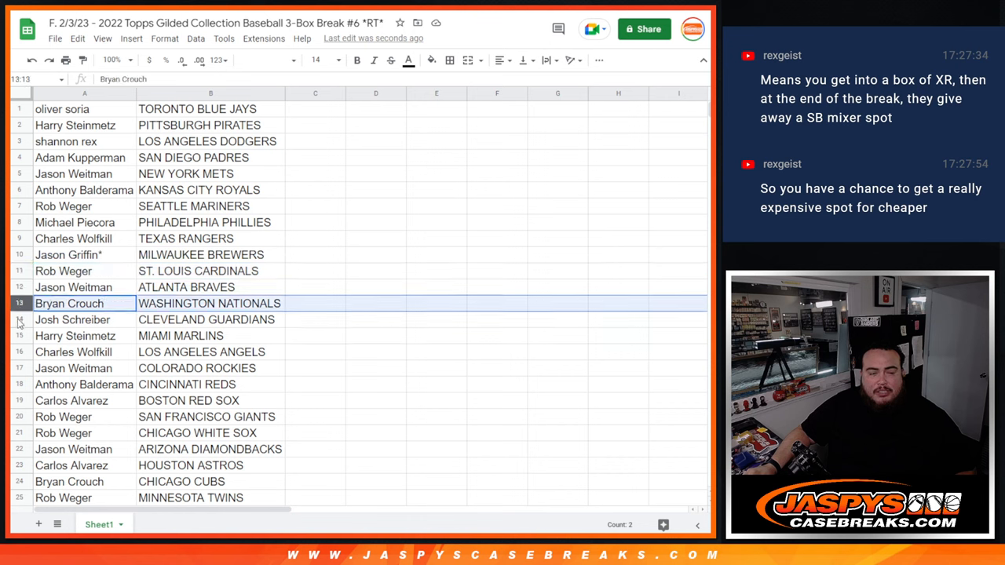
mouse_move(16, 330)
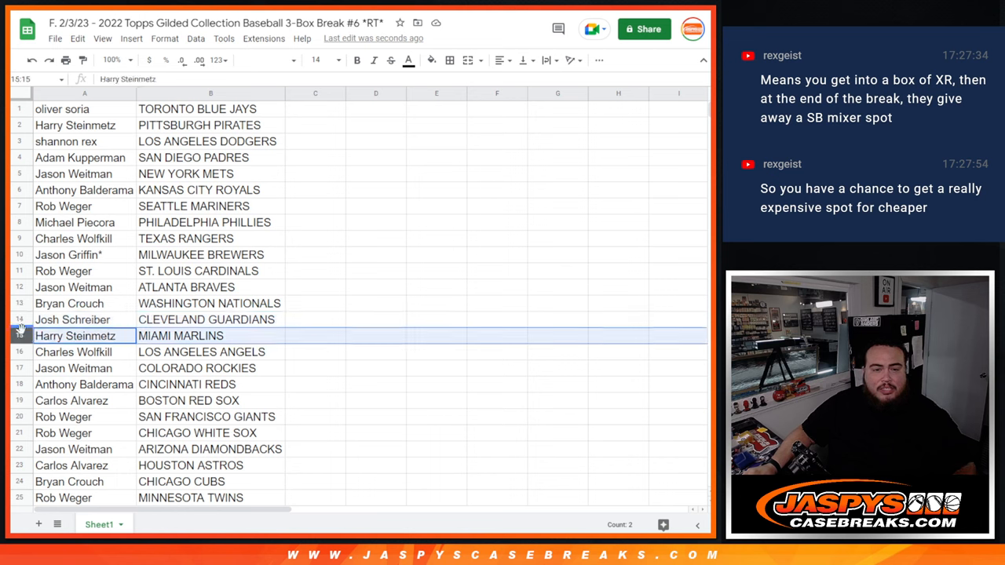
left_click(71, 352)
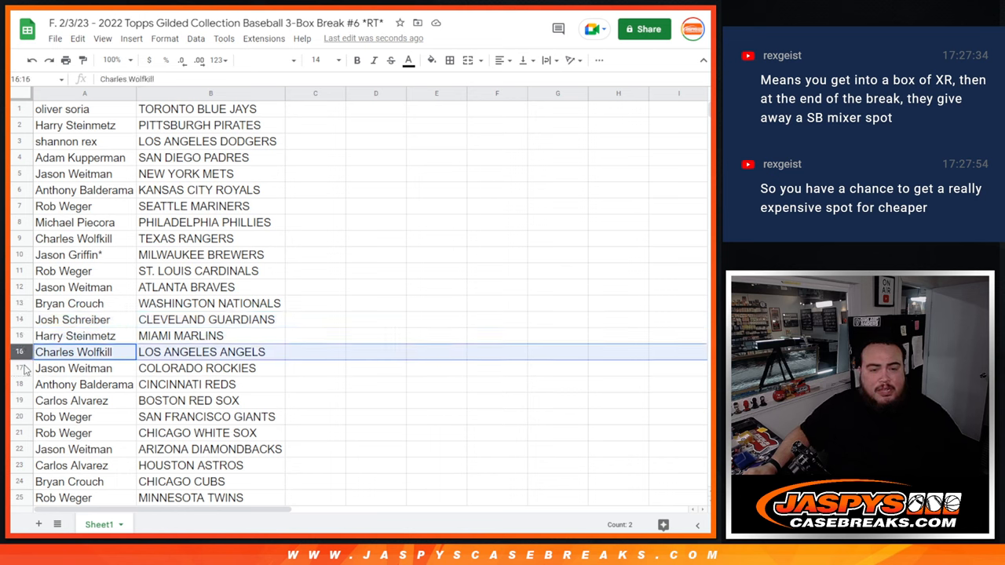
left_click(75, 369)
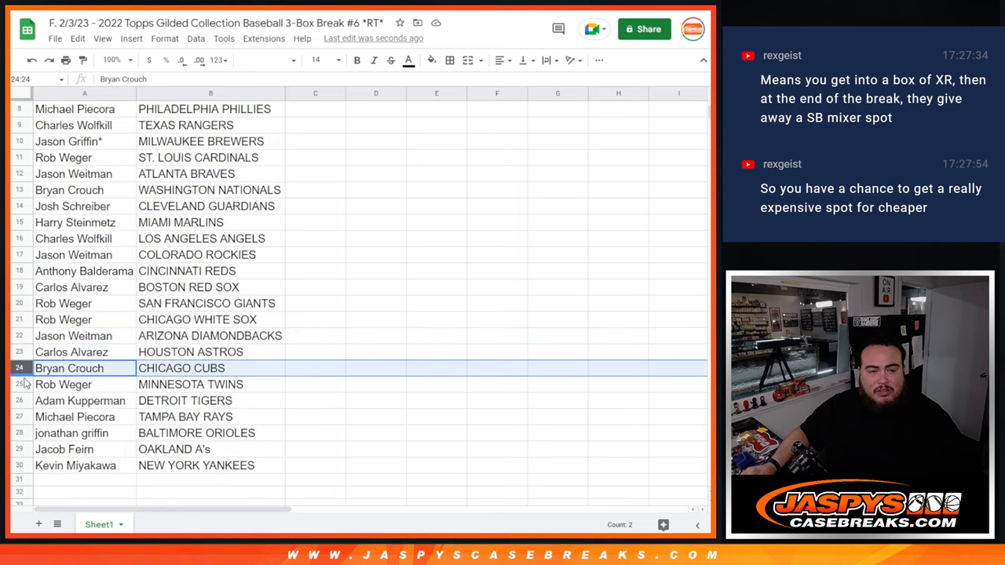
left_click(67, 385)
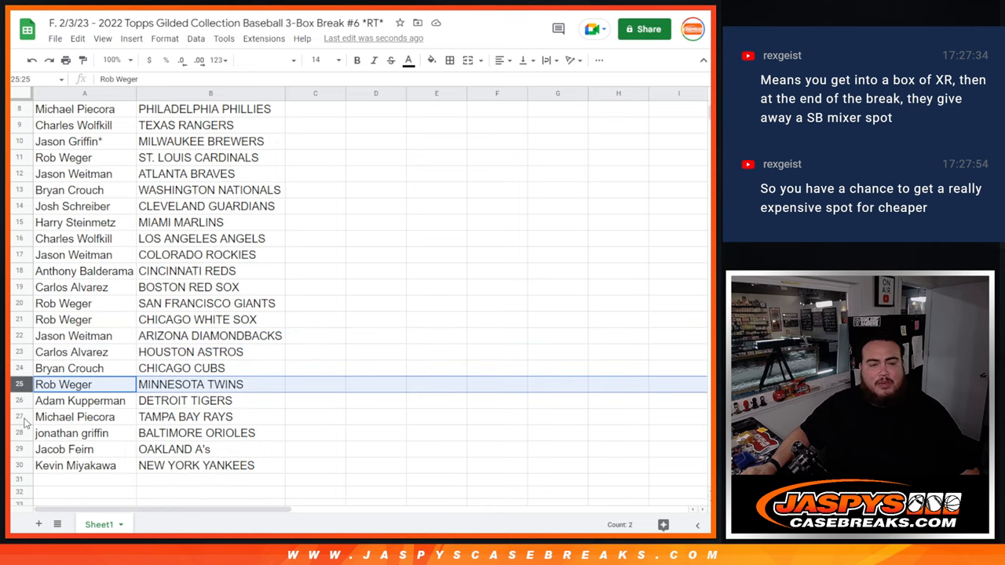
left_click(71, 433)
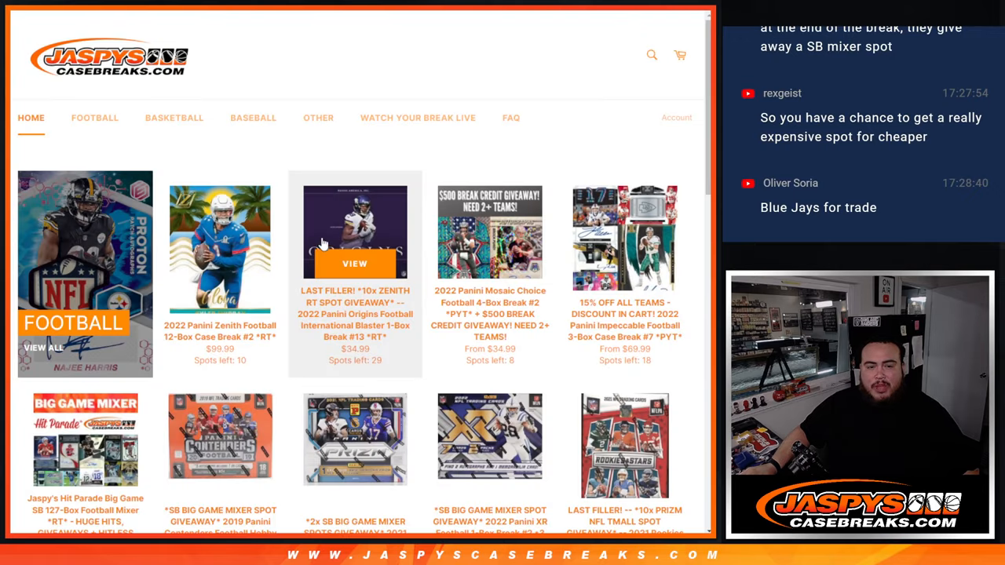
- Switch to Jaspys Case Breaks and scroll down the home page break listings
left_click(92, 445)
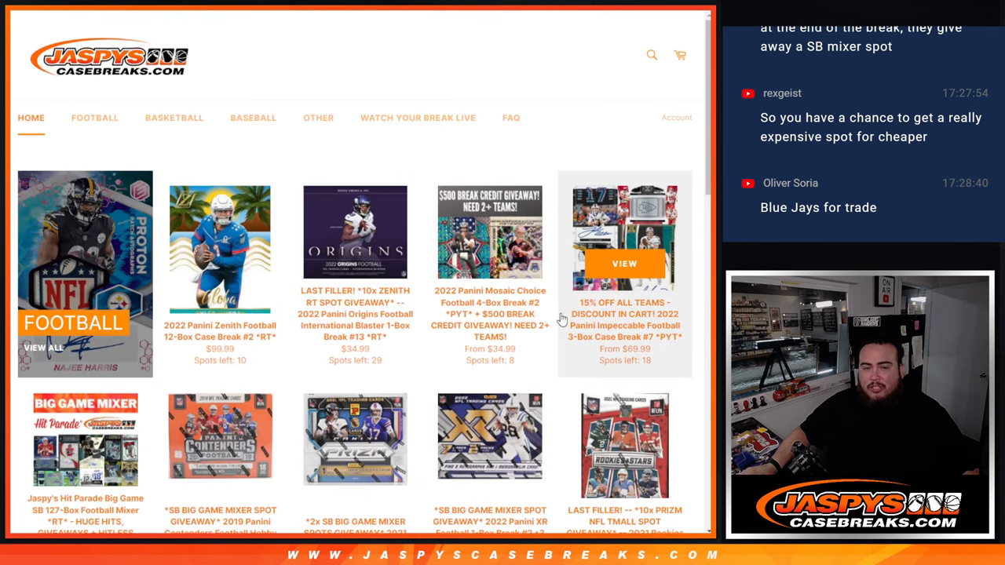
scroll("down", 3)
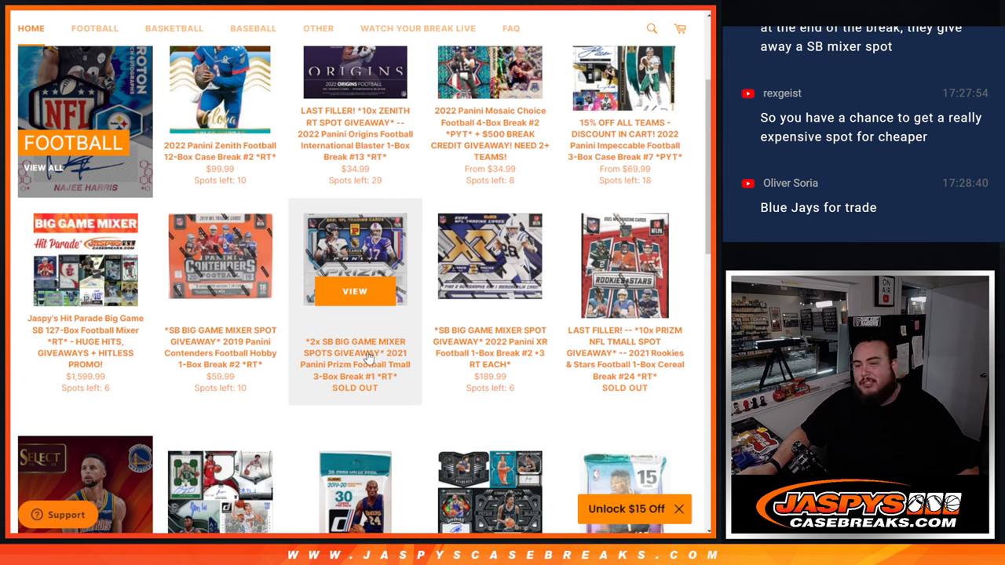
mouse_move(624, 306)
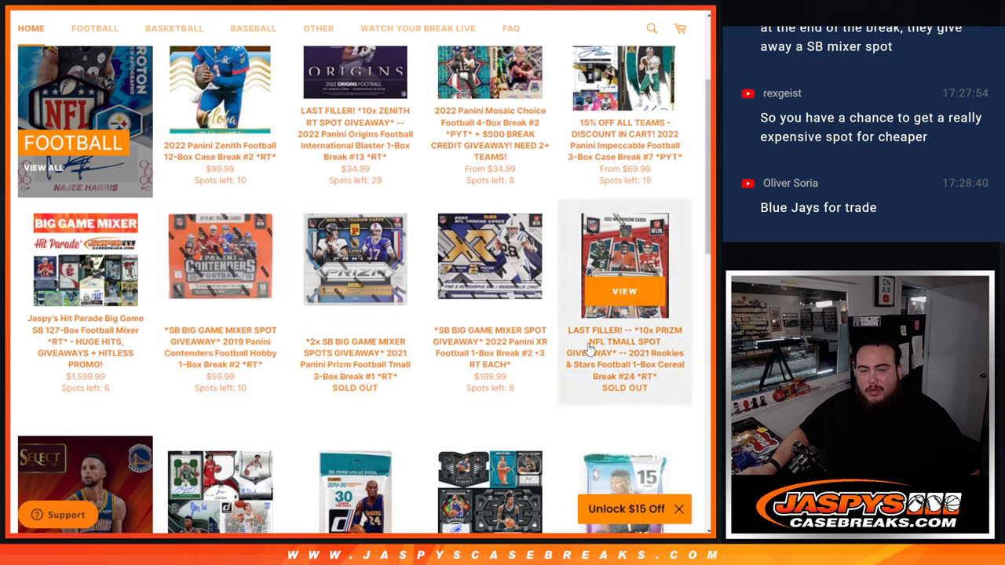
mouse_move(442, 367)
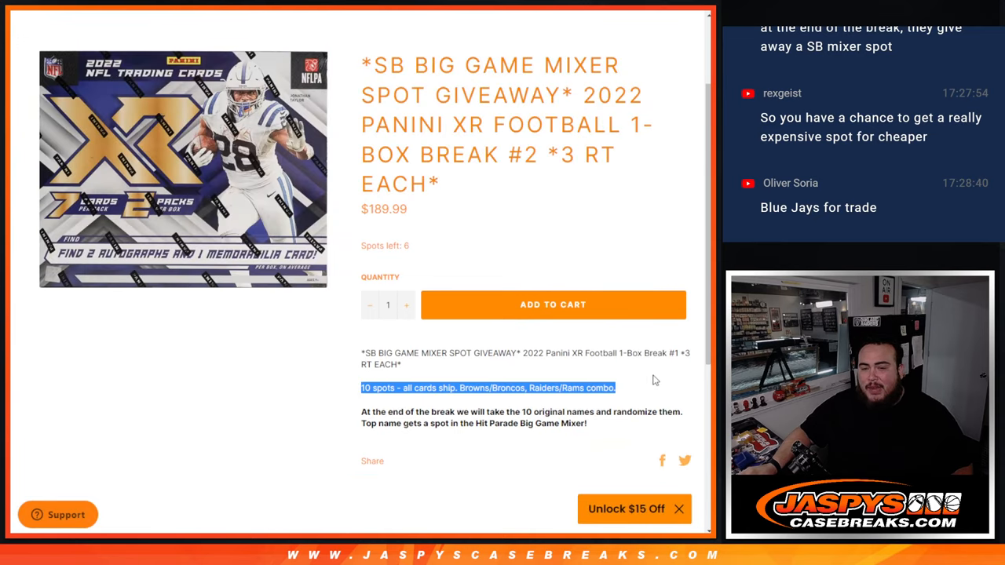
mouse_move(642, 383)
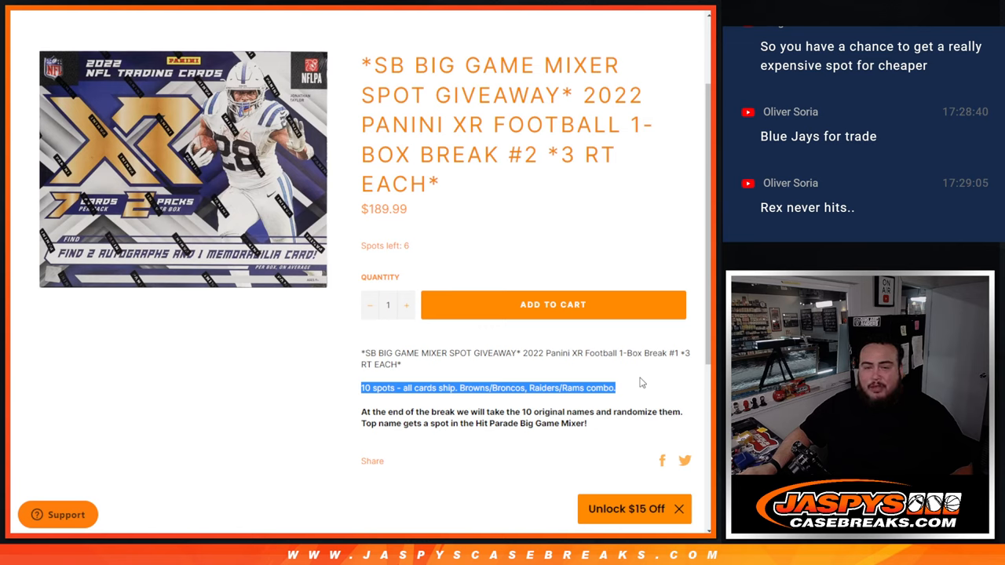
mouse_move(635, 385)
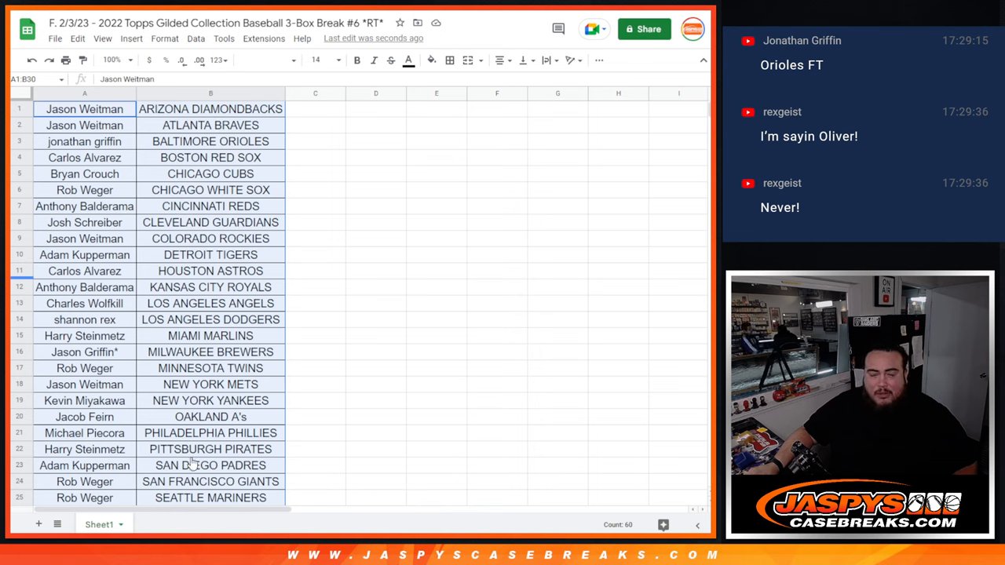
mouse_move(495, 474)
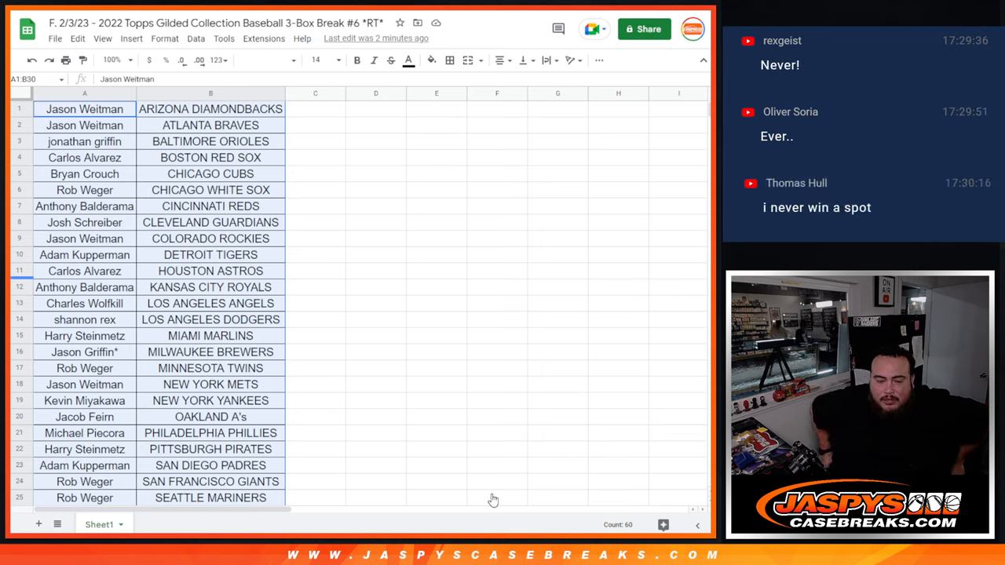
mouse_move(505, 521)
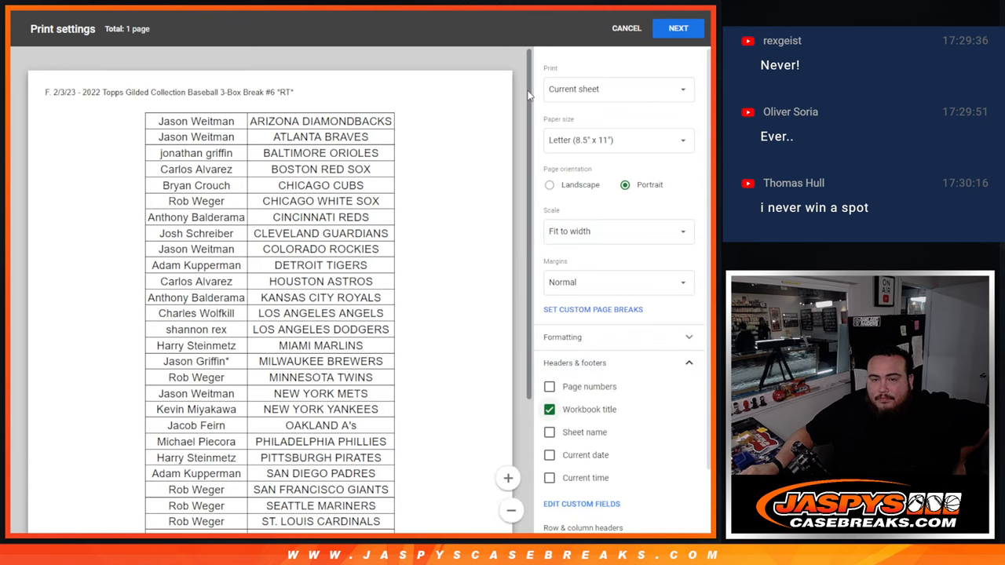
scroll("down", 3)
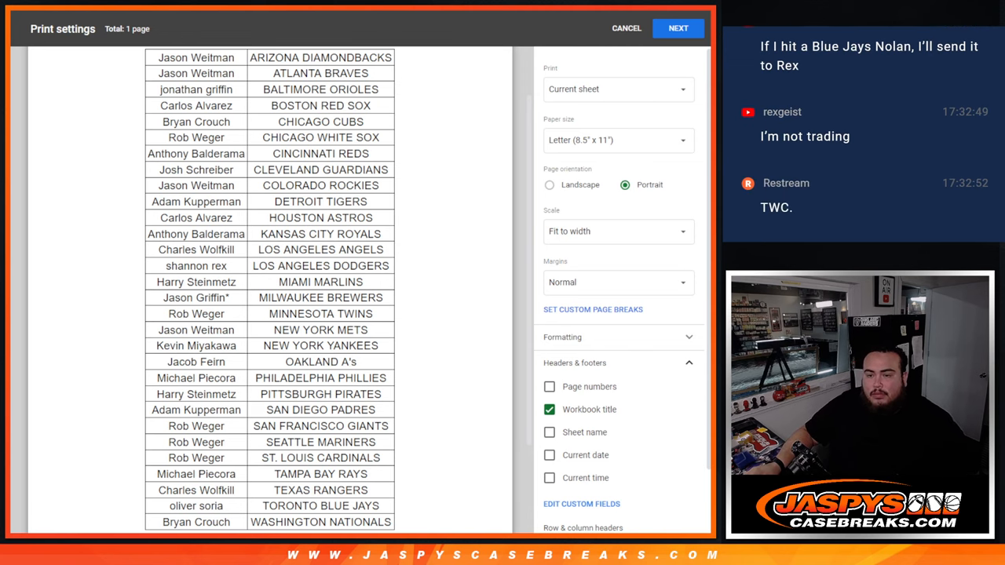
- Continue past Print settings and print the sorted team list on the HP printer
left_click(678, 27)
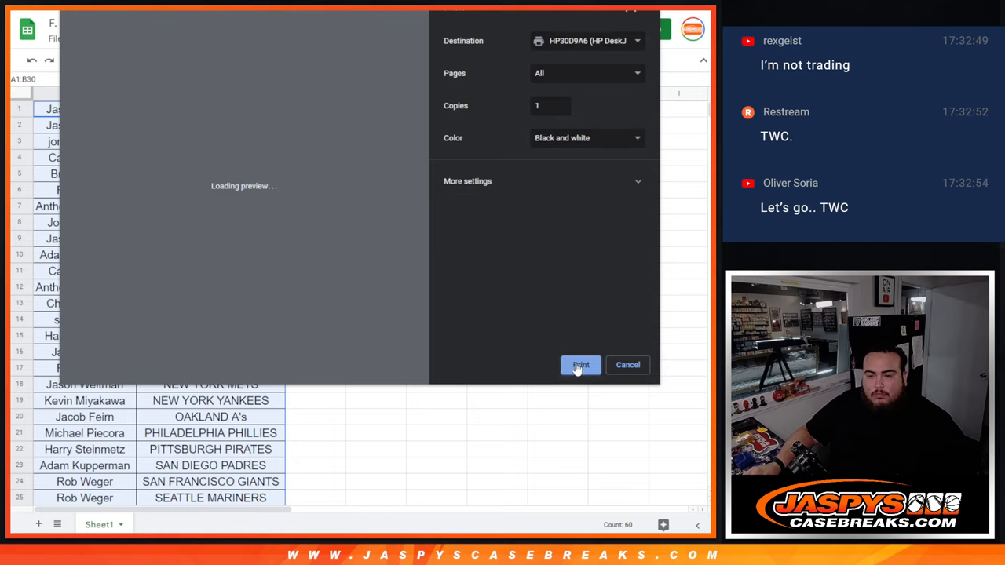
left_click(581, 365)
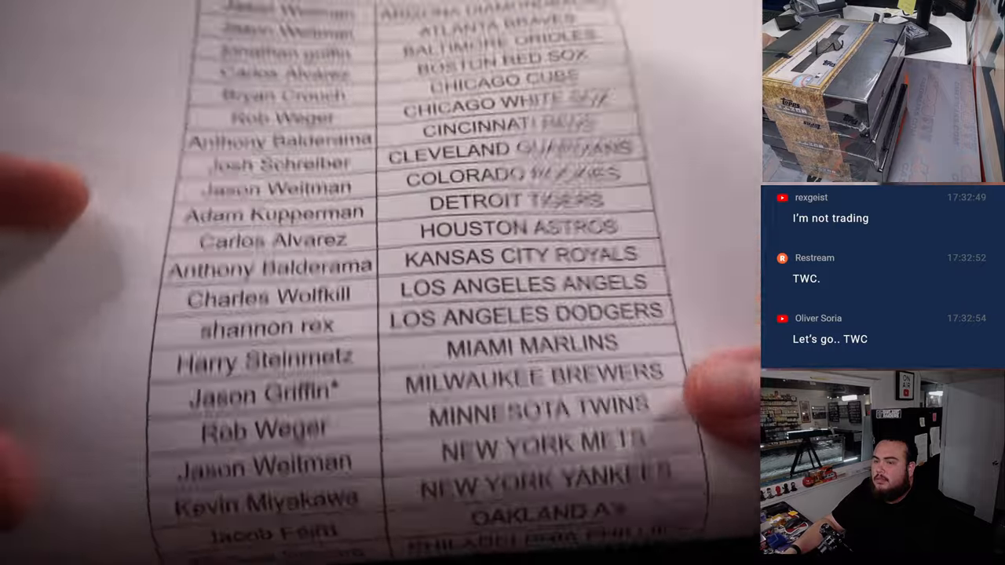